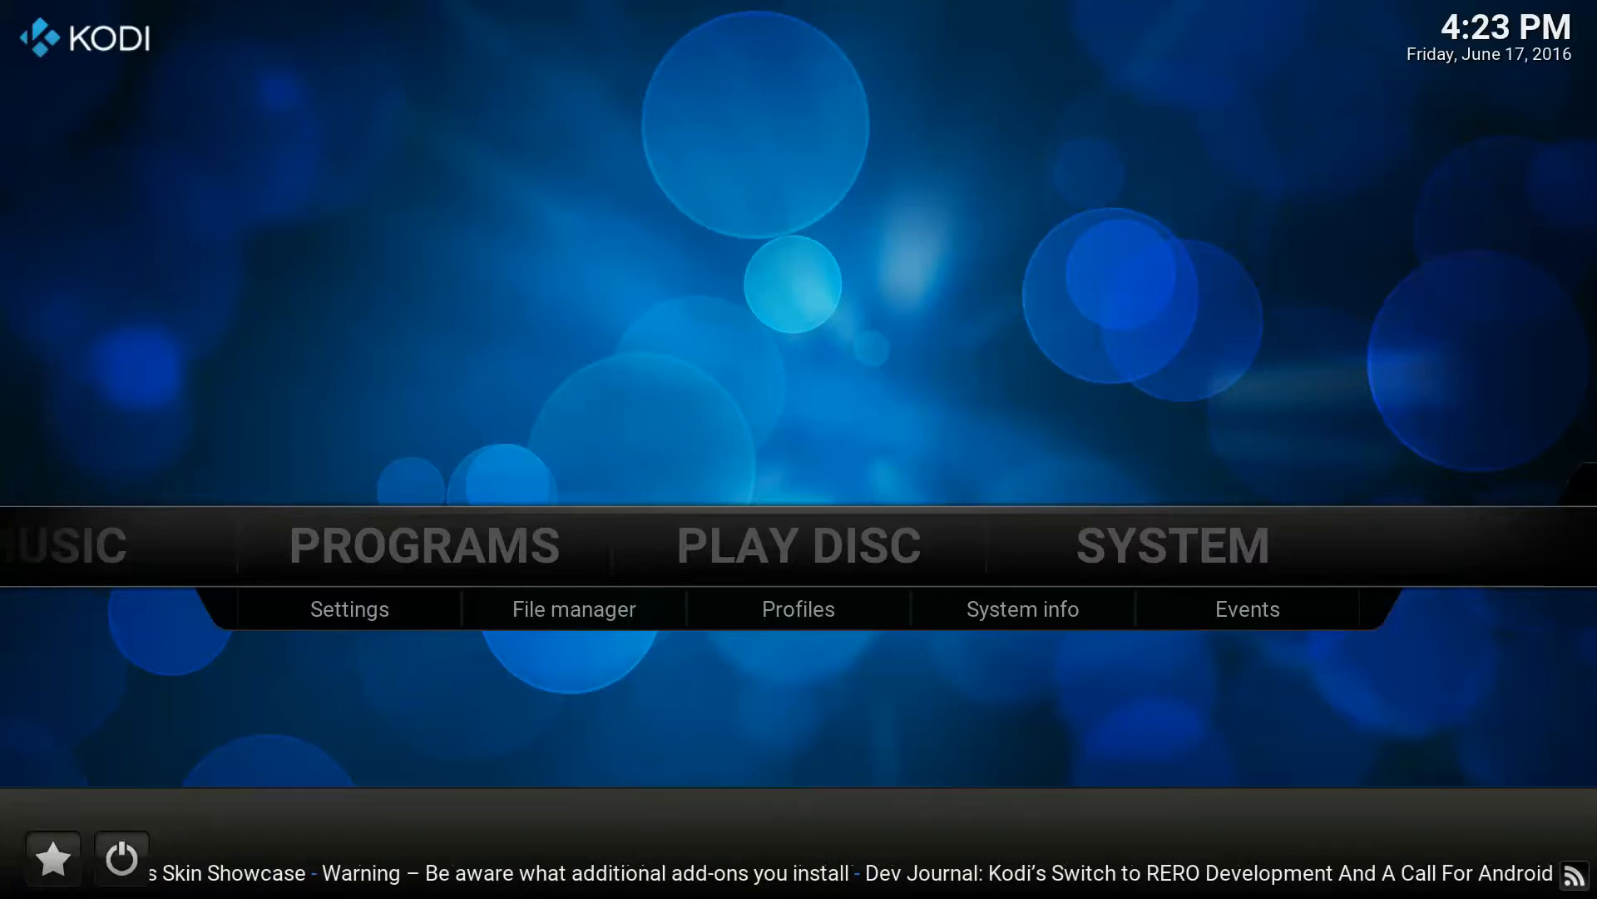
click(573, 609)
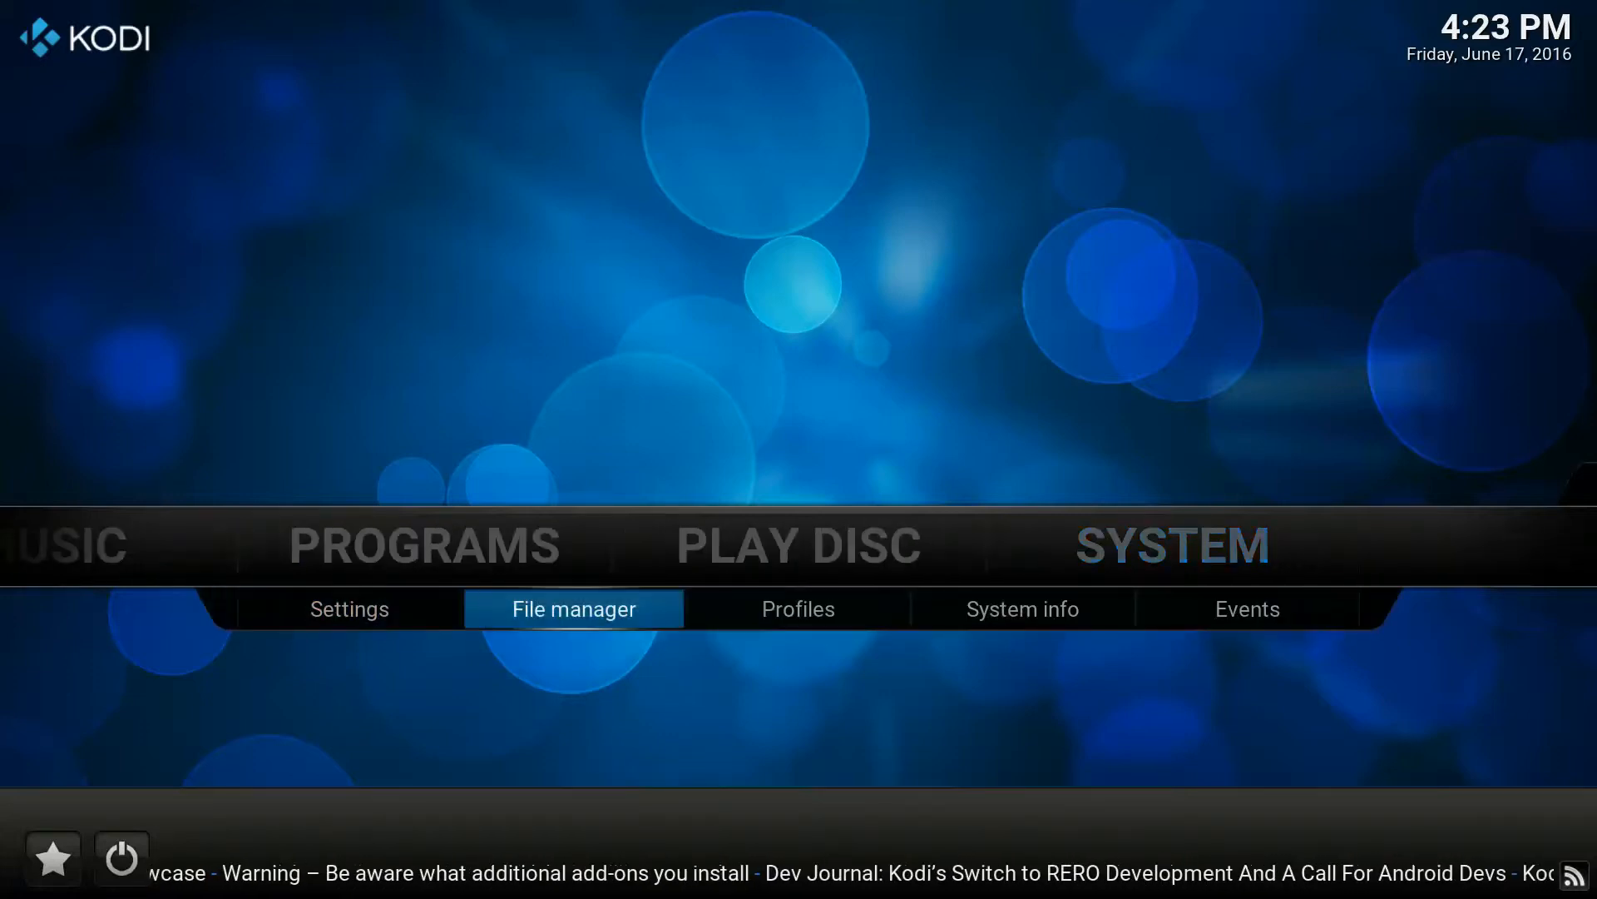
click(573, 609)
text(h)
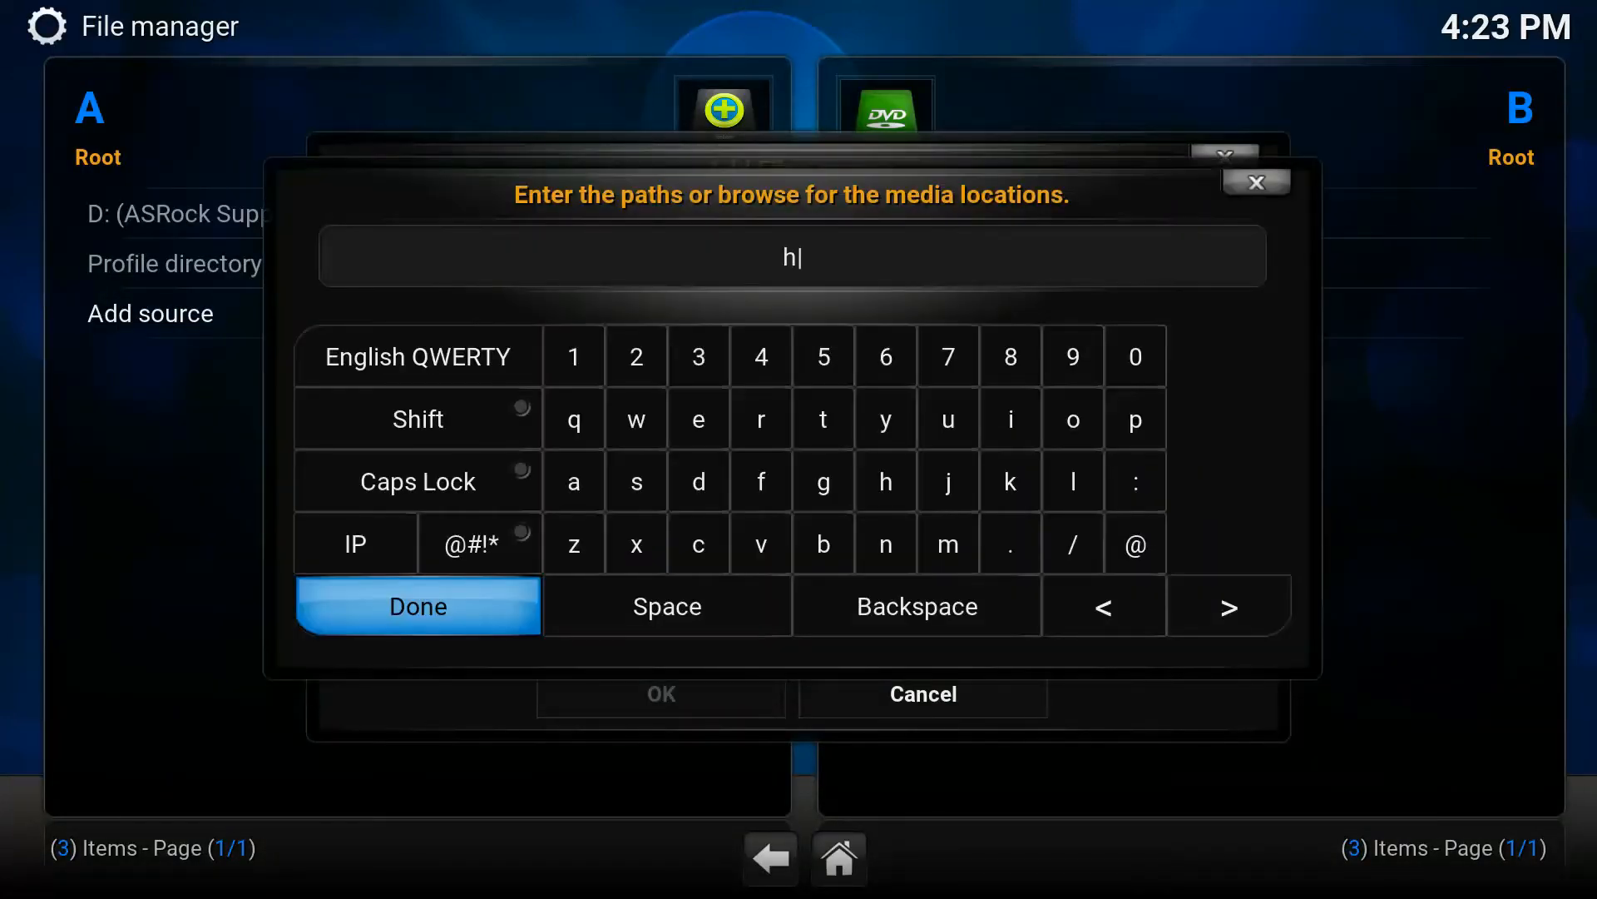
text(ttp:)
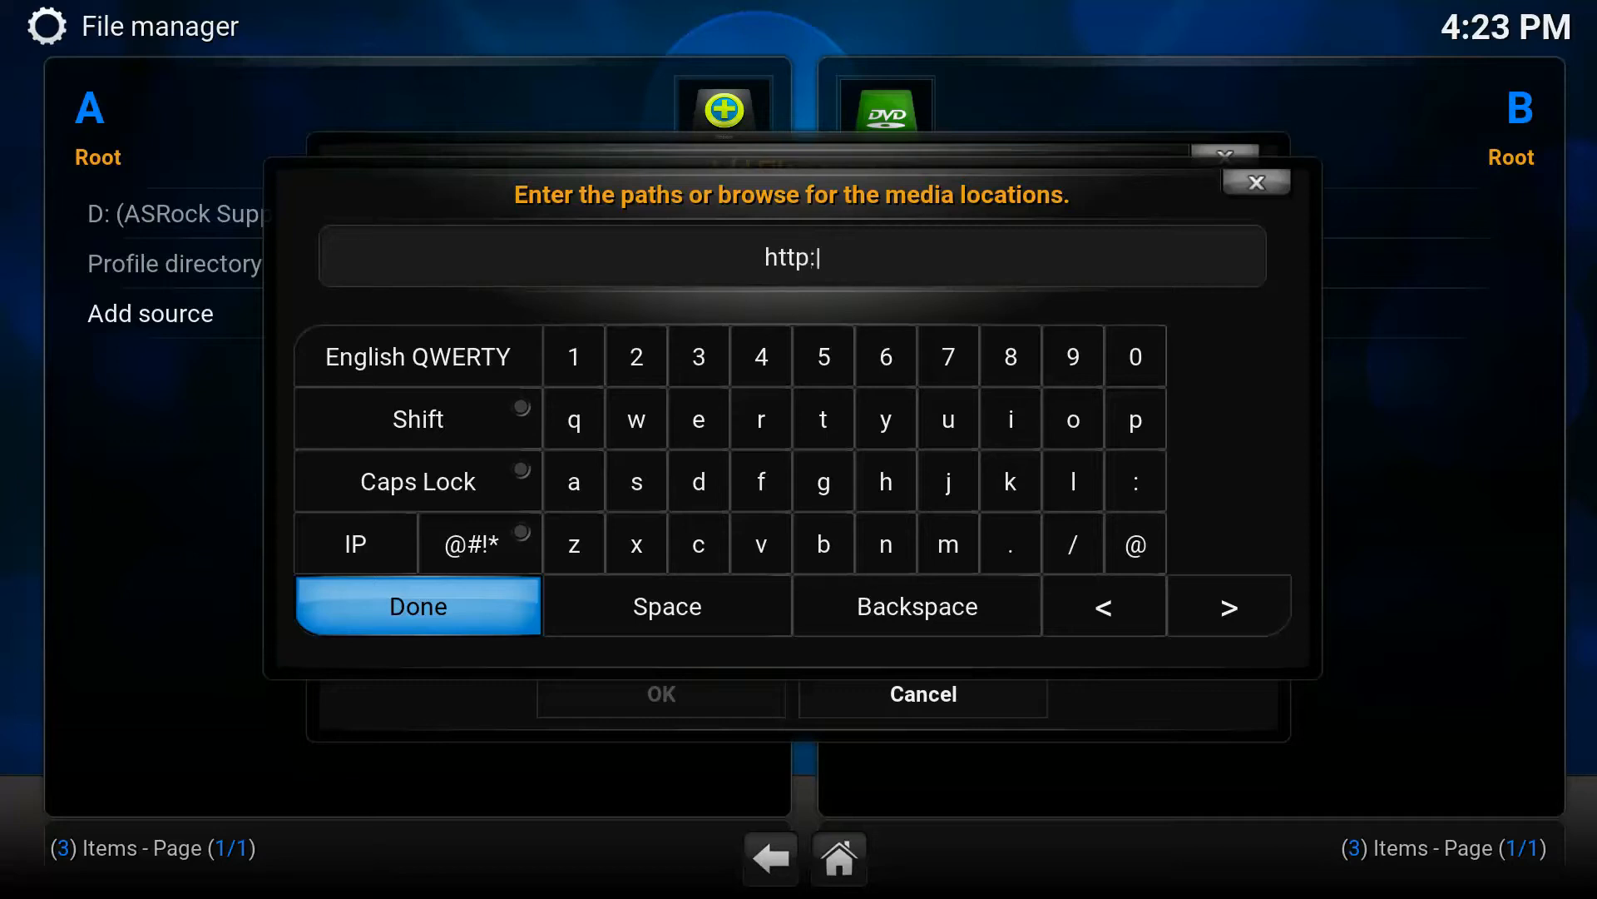
text(//brettus)
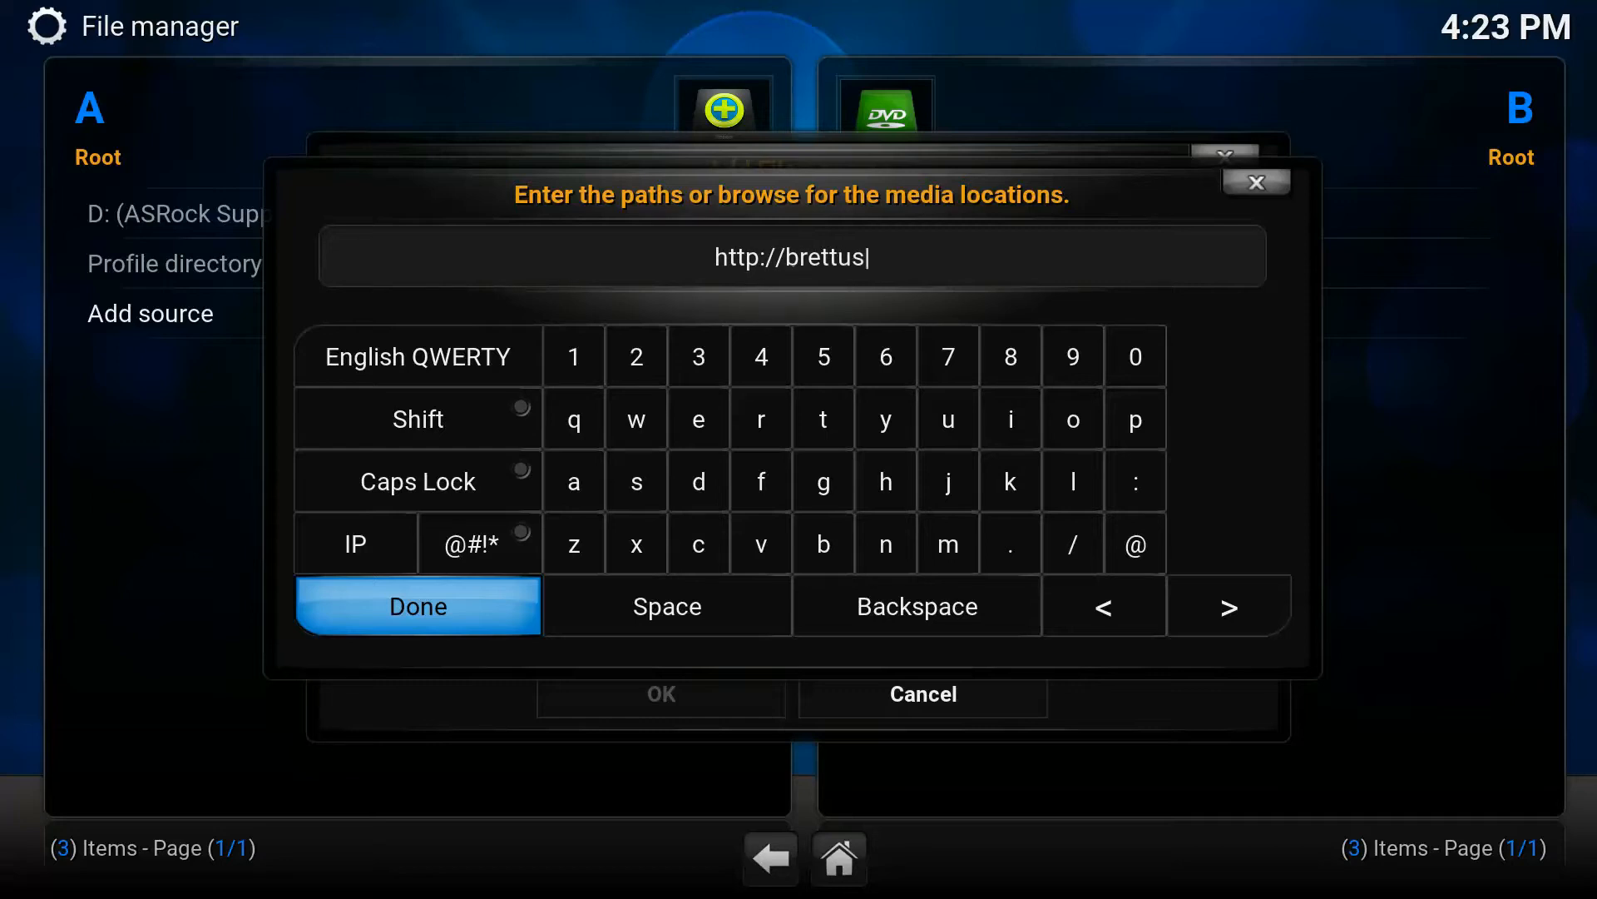
text(.netai)
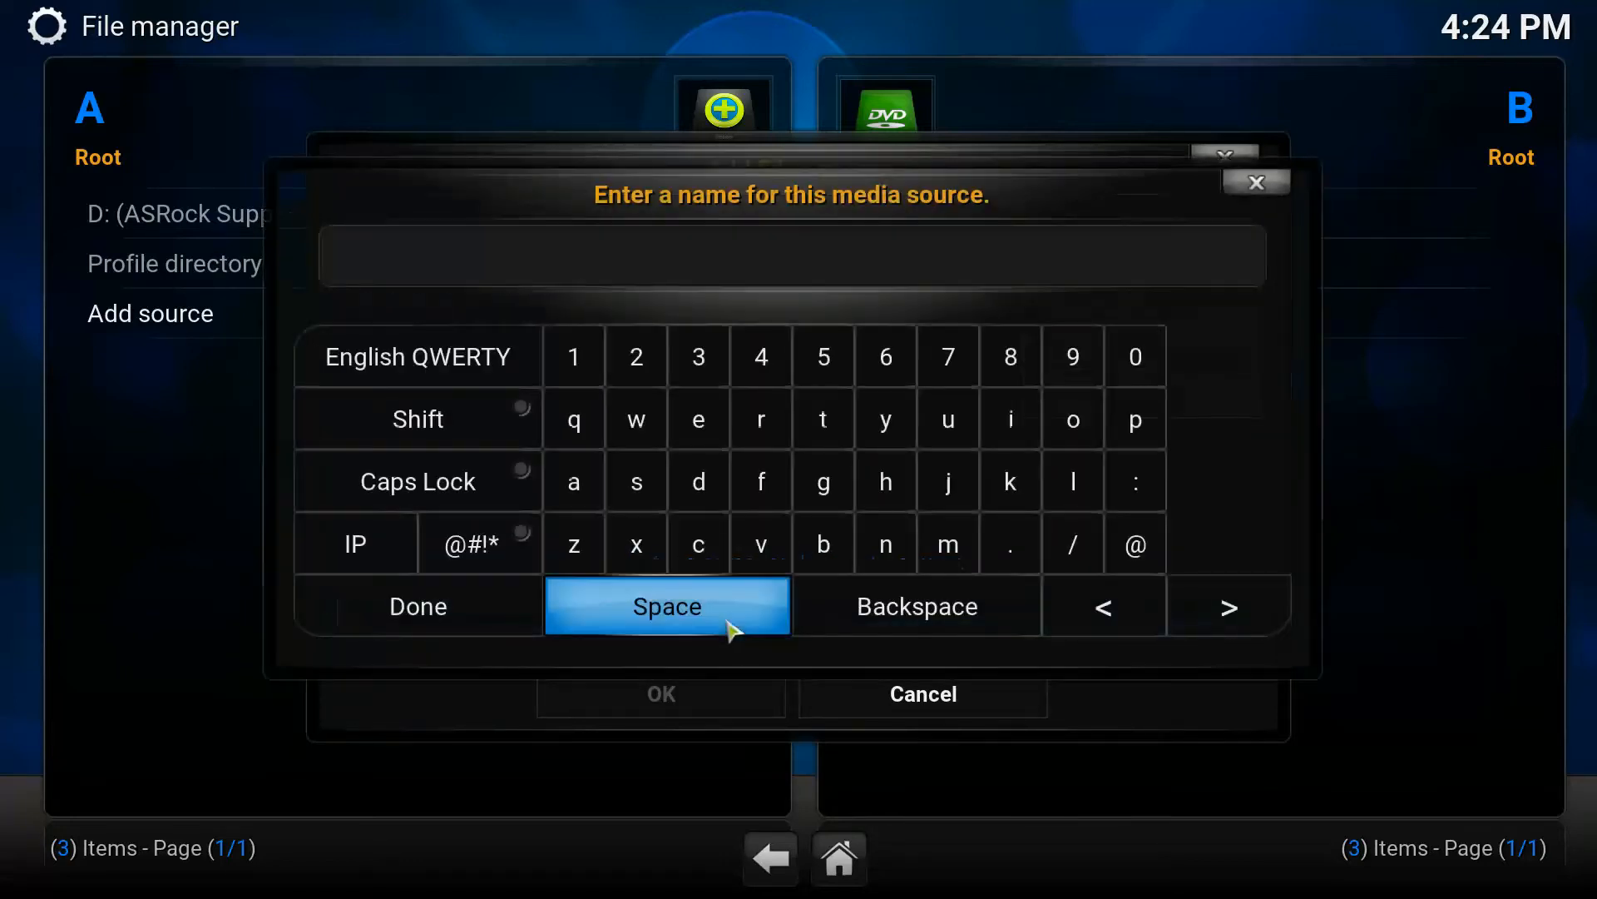
text(brettus)
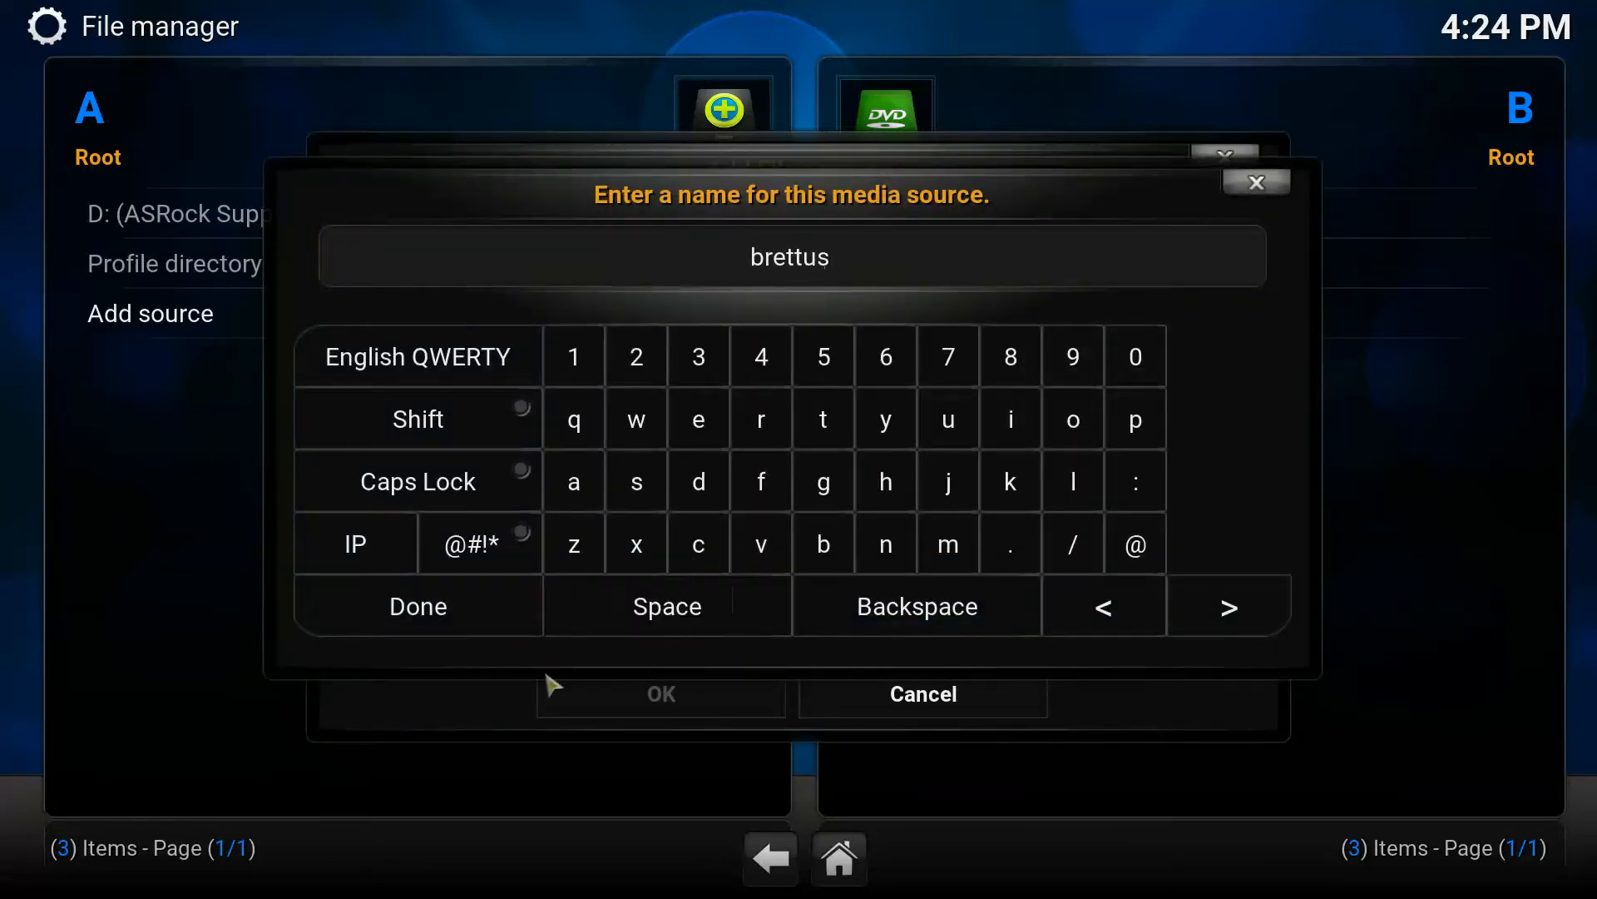
click(416, 606)
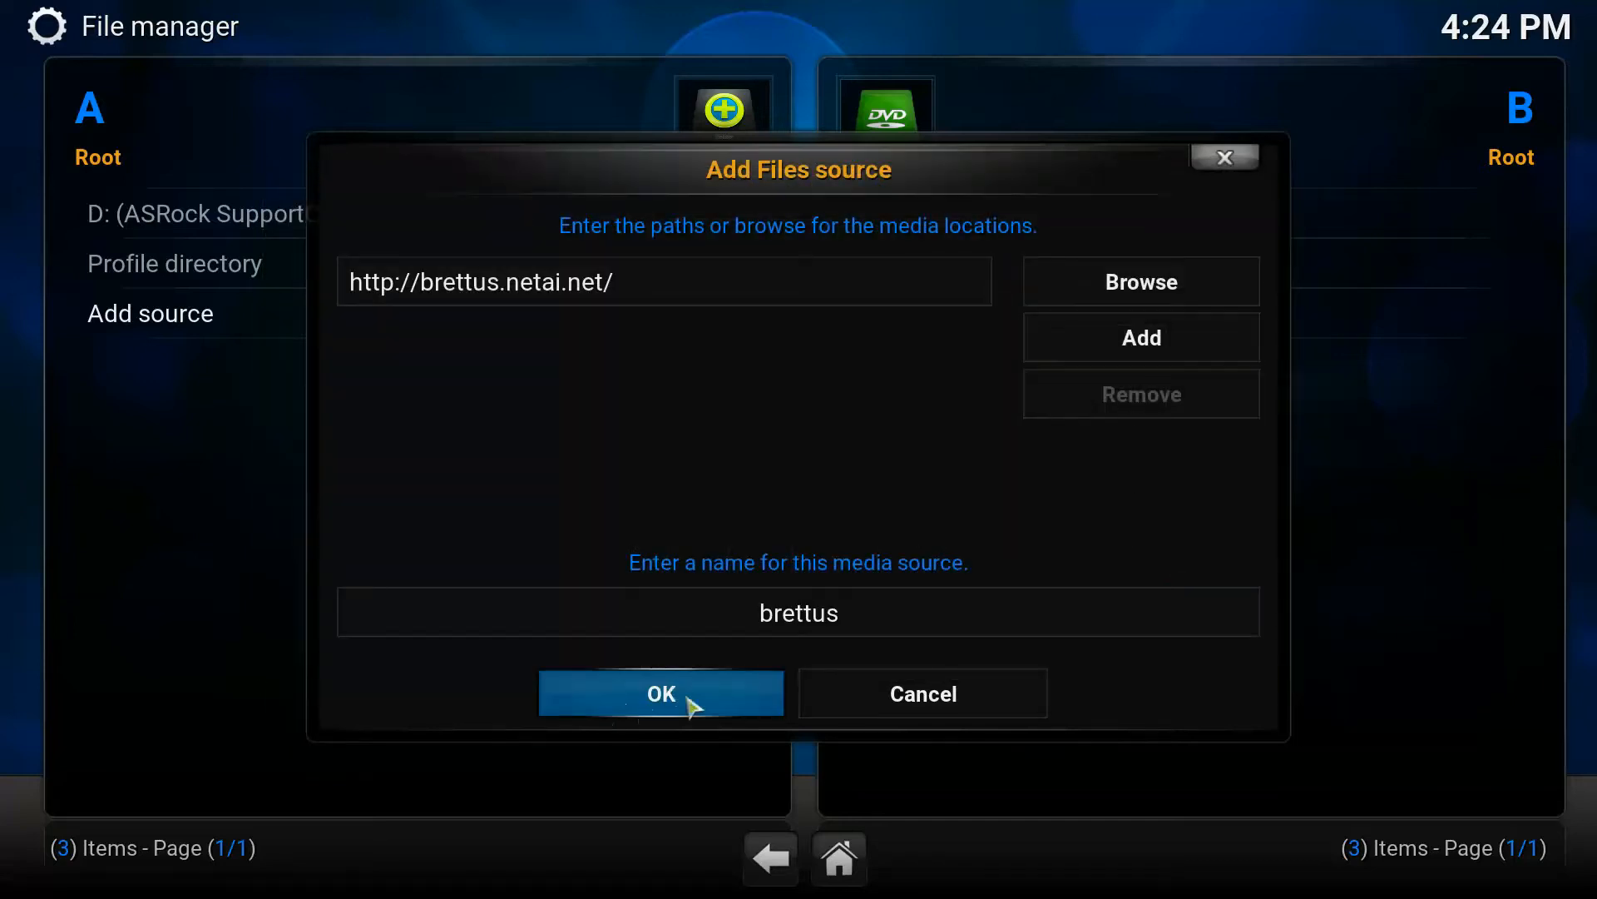
click(661, 692)
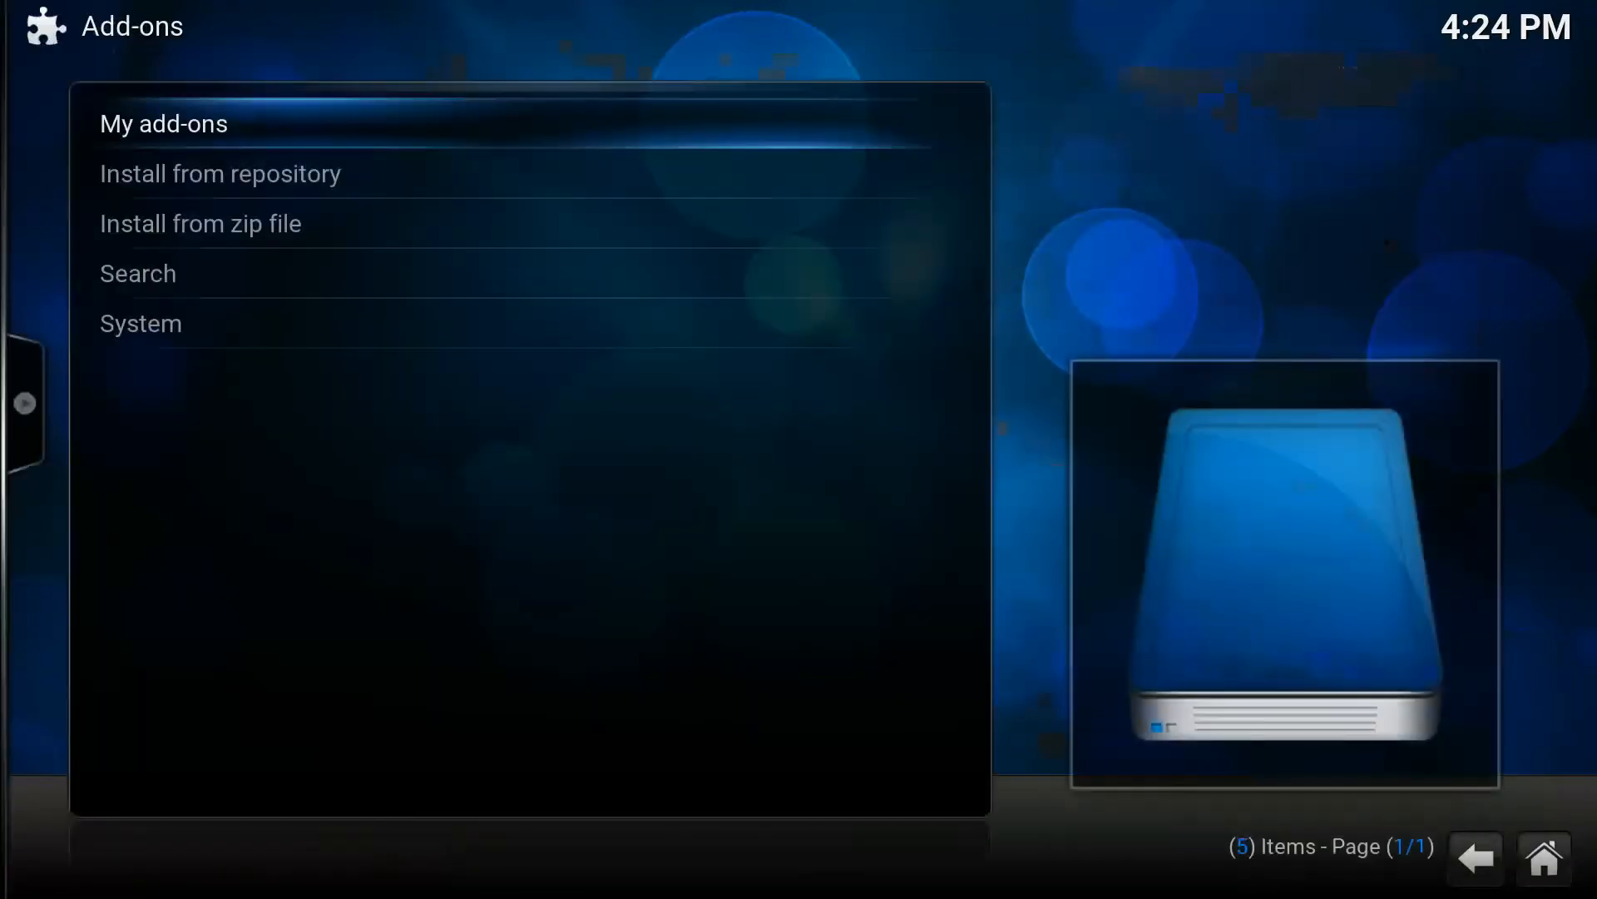
Step: Install the wizard add-on from the zip file in the brettus source
click(200, 223)
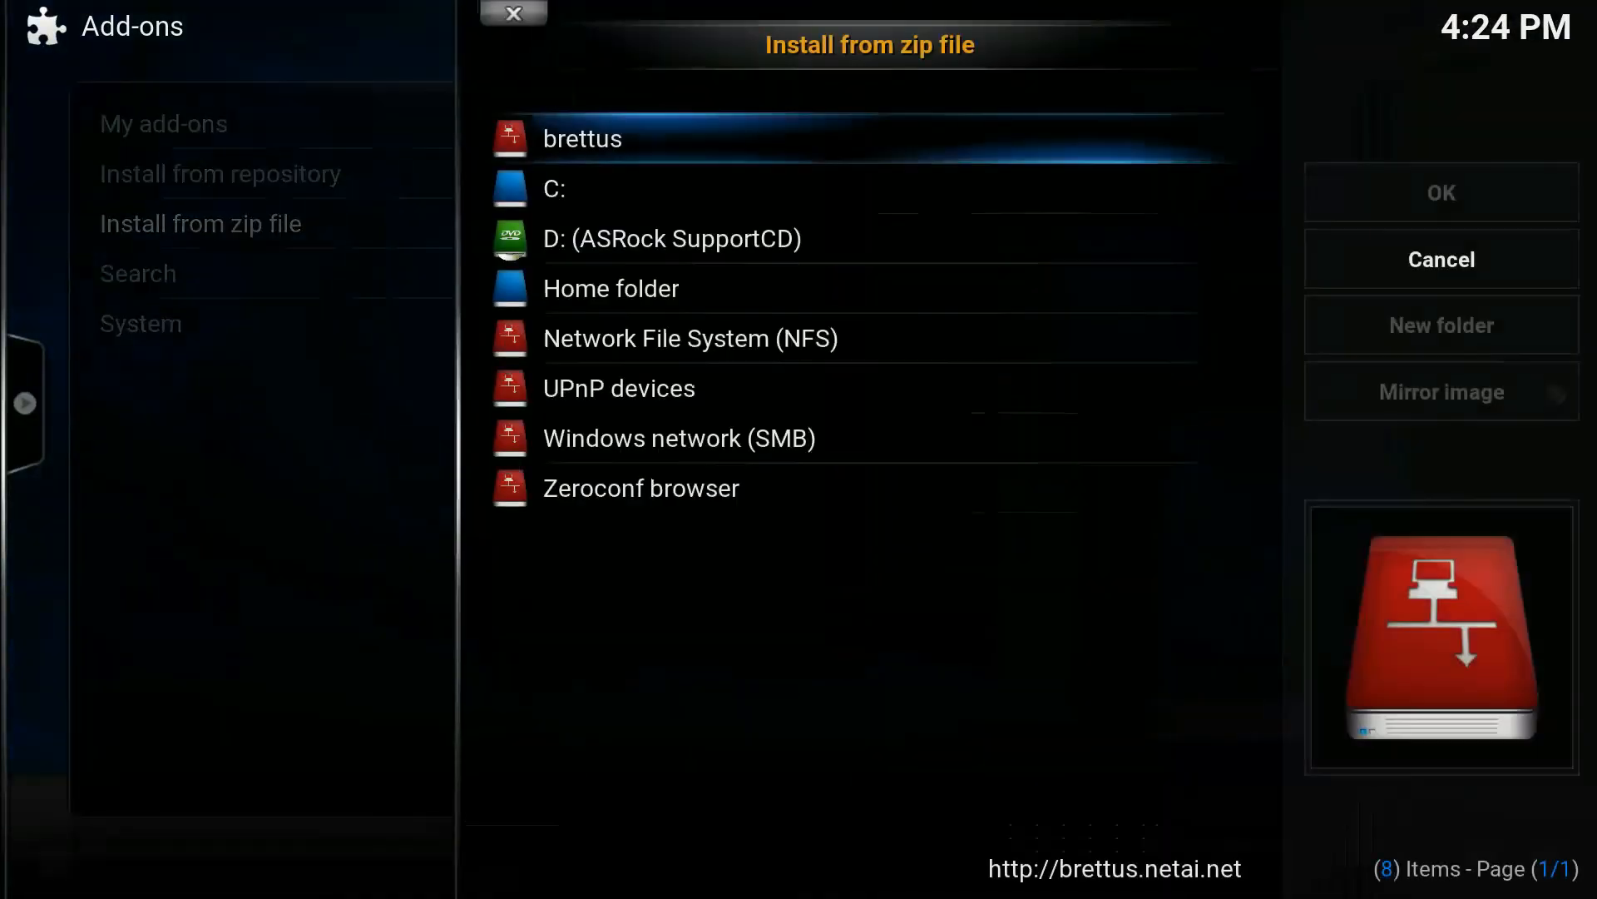
click(581, 138)
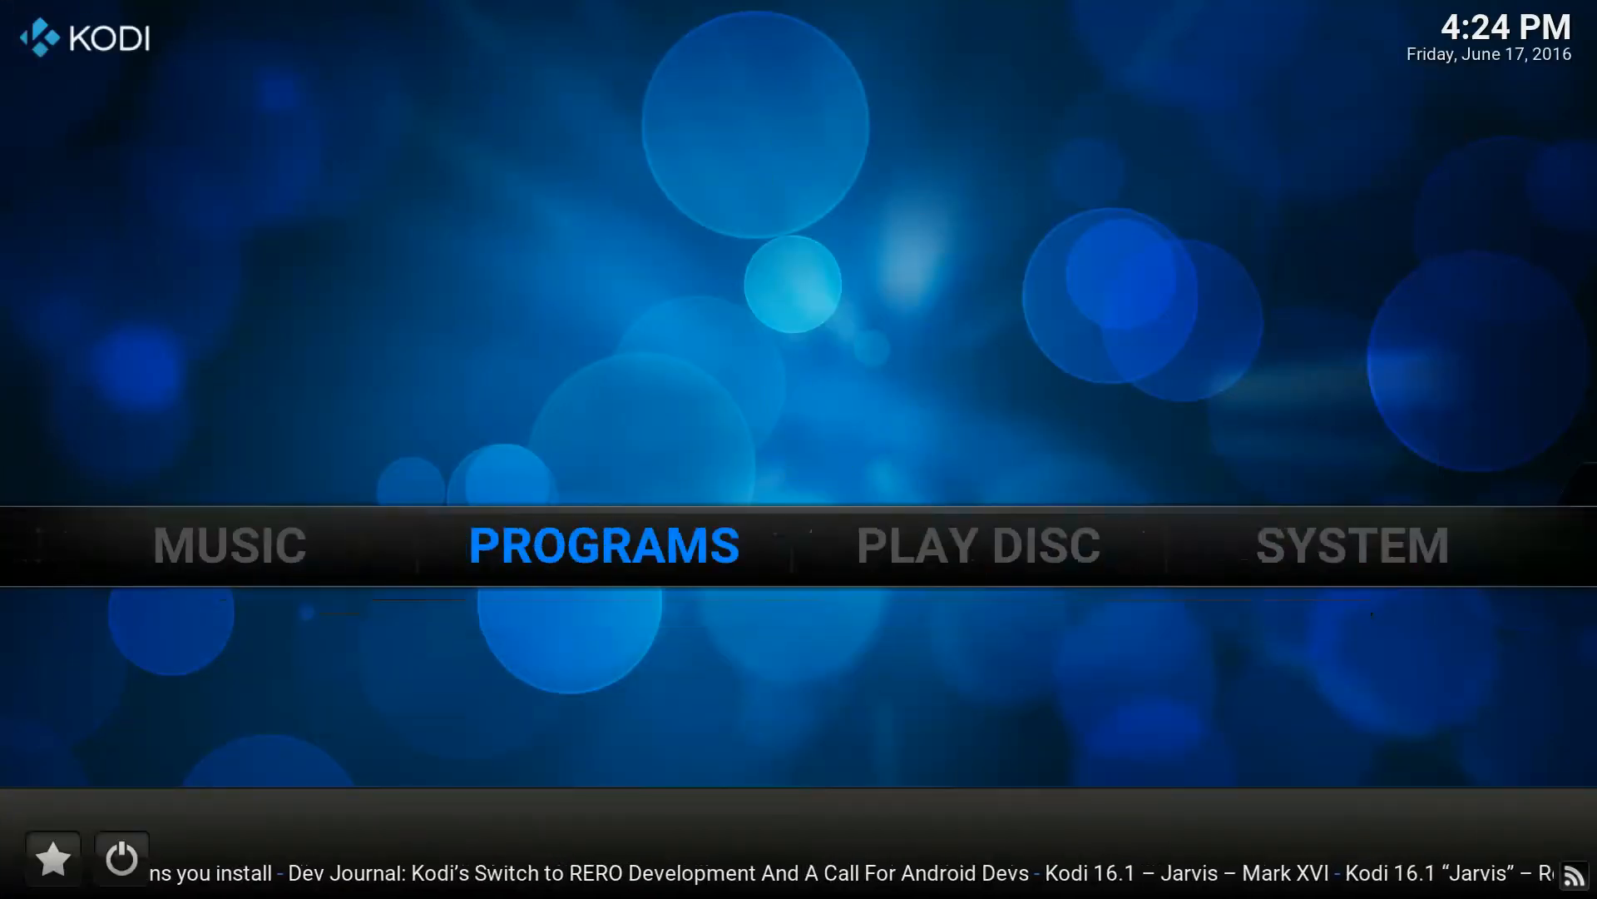
Step: Show the Programs add-ons list containing Brettus Builds Wizard 1.0.4
key(Left)
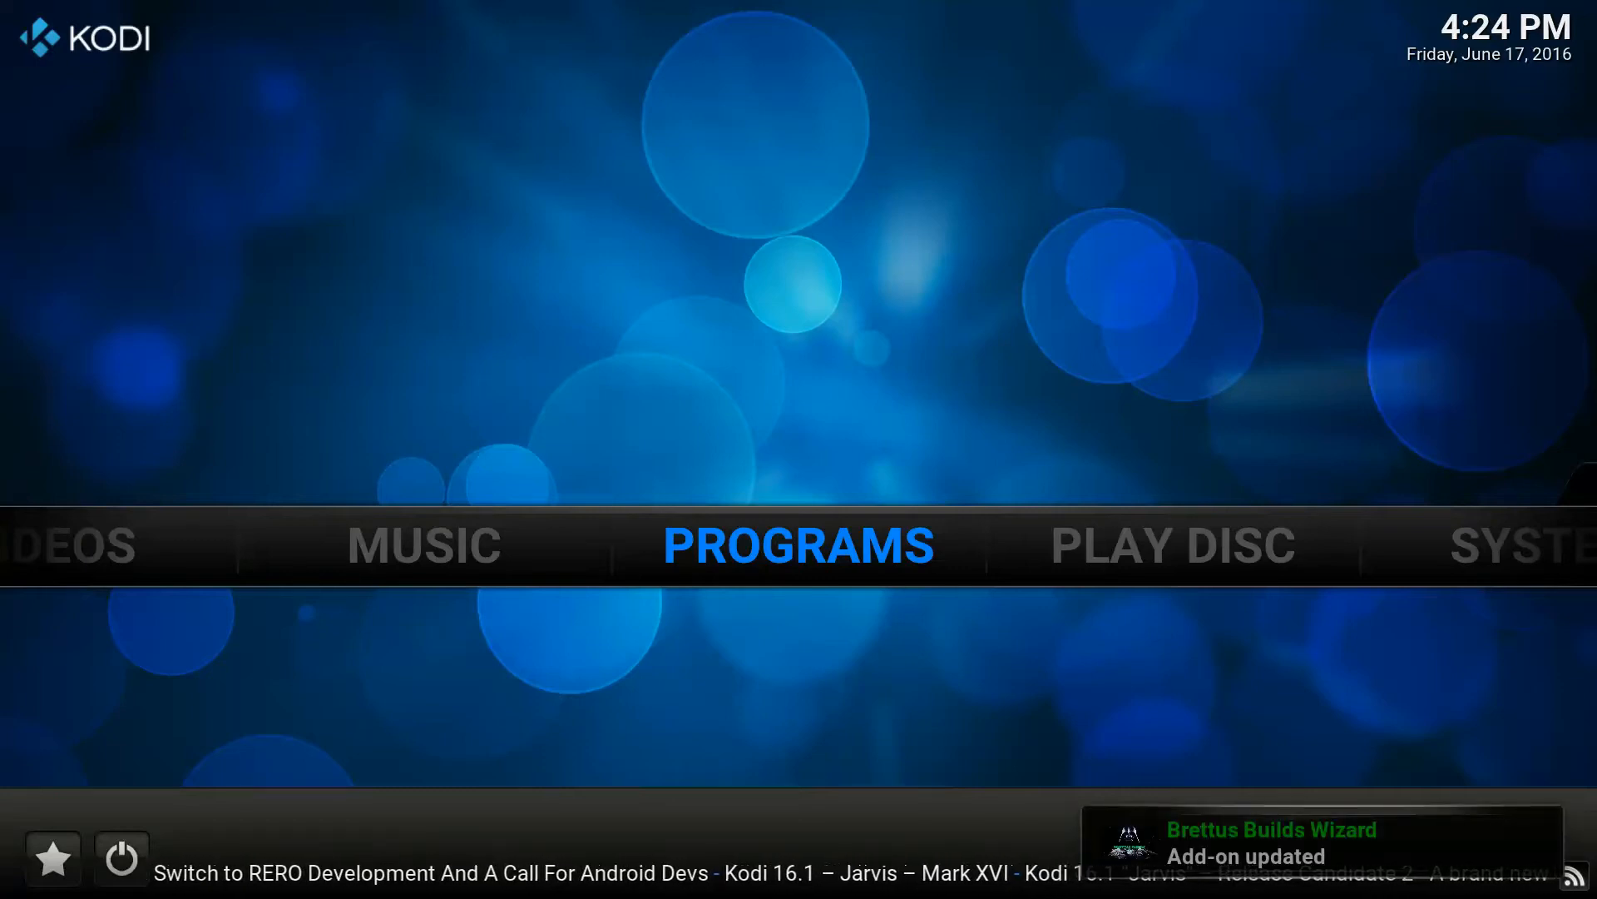
click(797, 544)
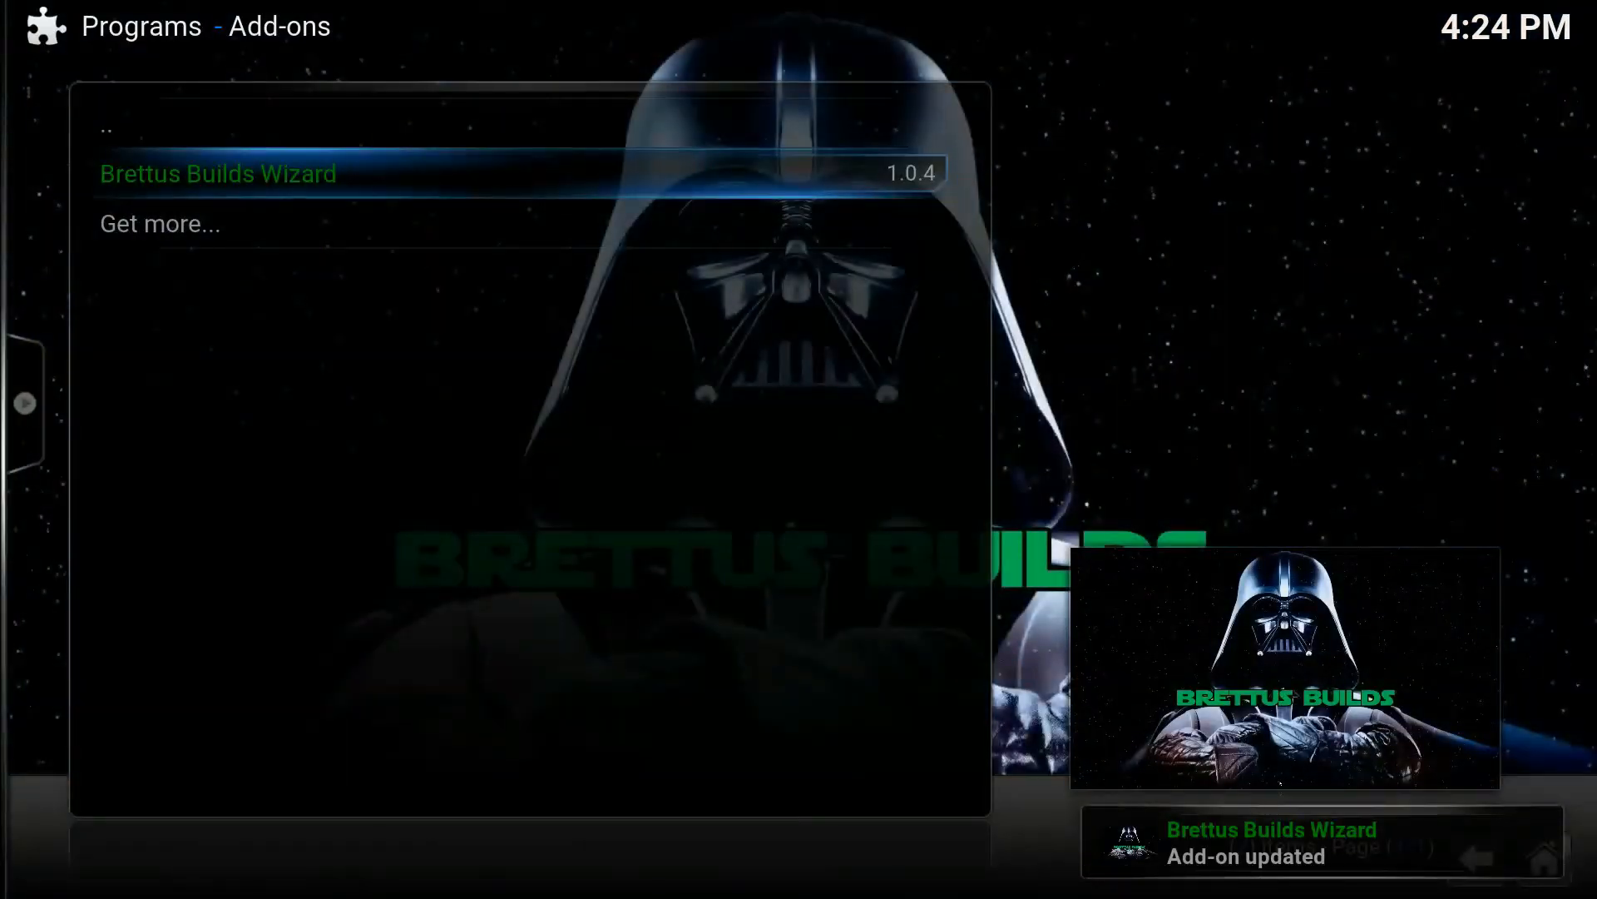
Step: Launch Brettus Builds Wizard and choose Citybuild By Al Lynch under AL's Wizard
click(216, 173)
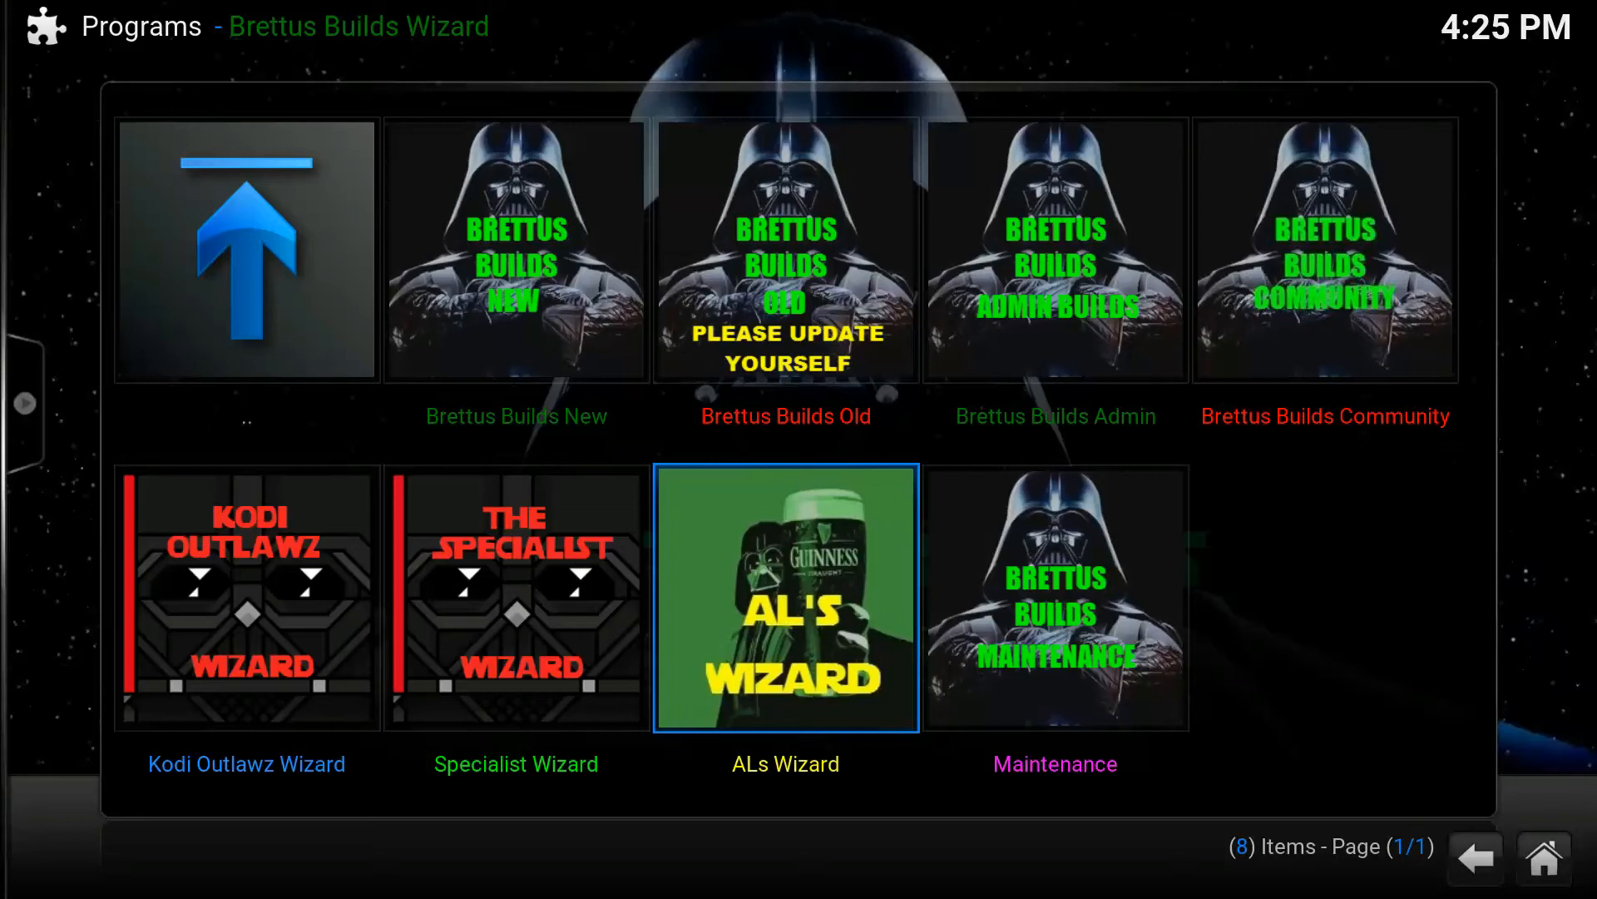
click(784, 599)
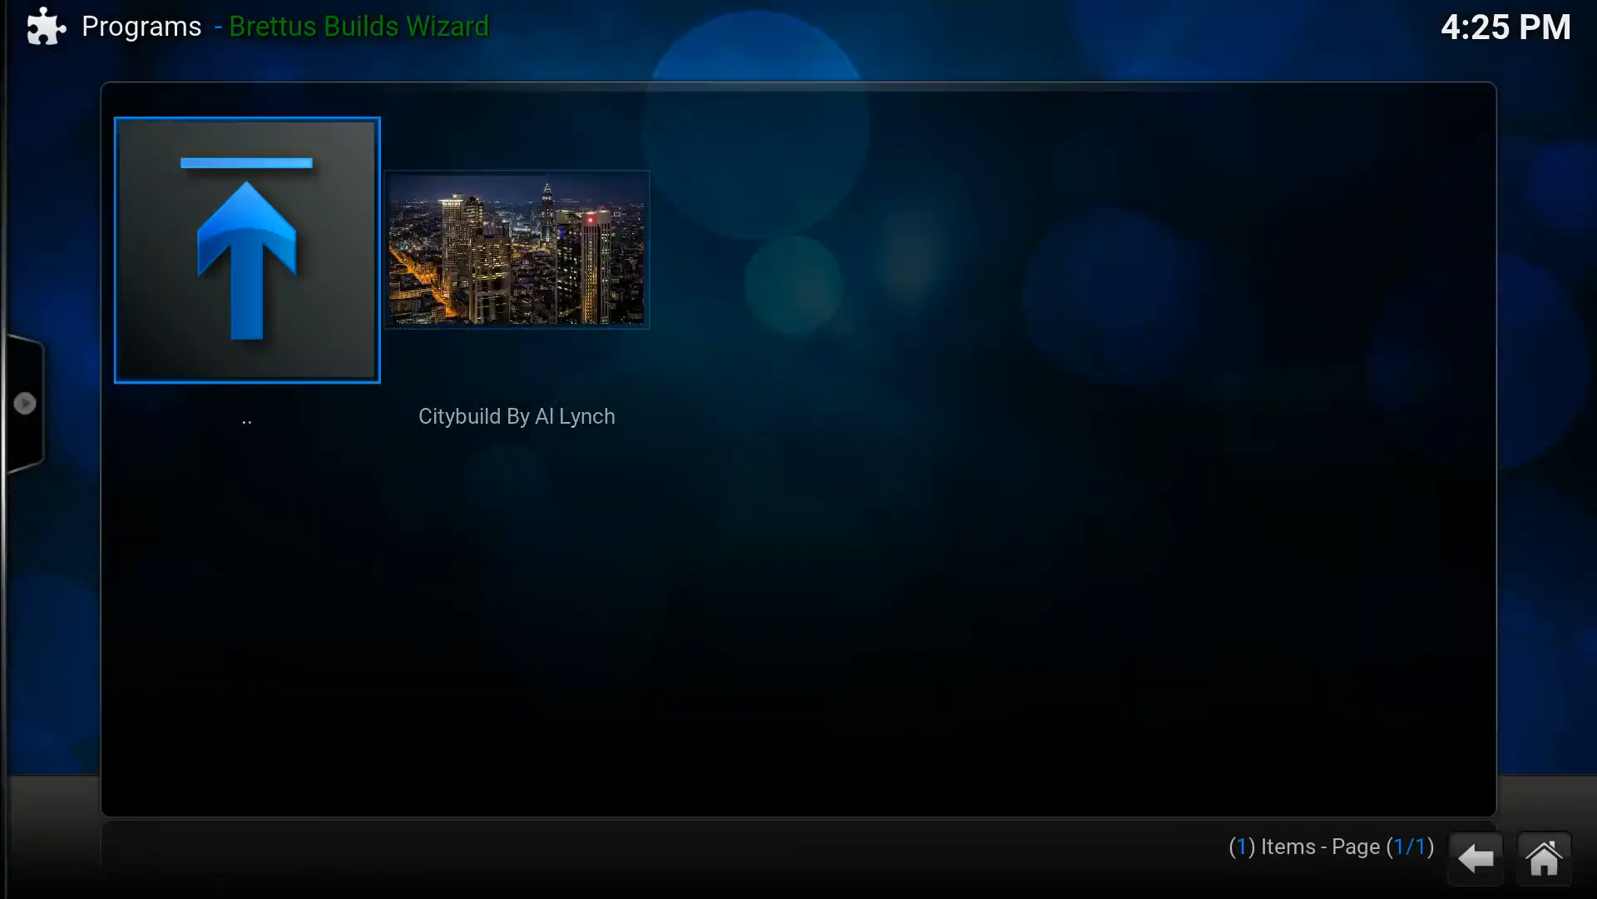
click(516, 250)
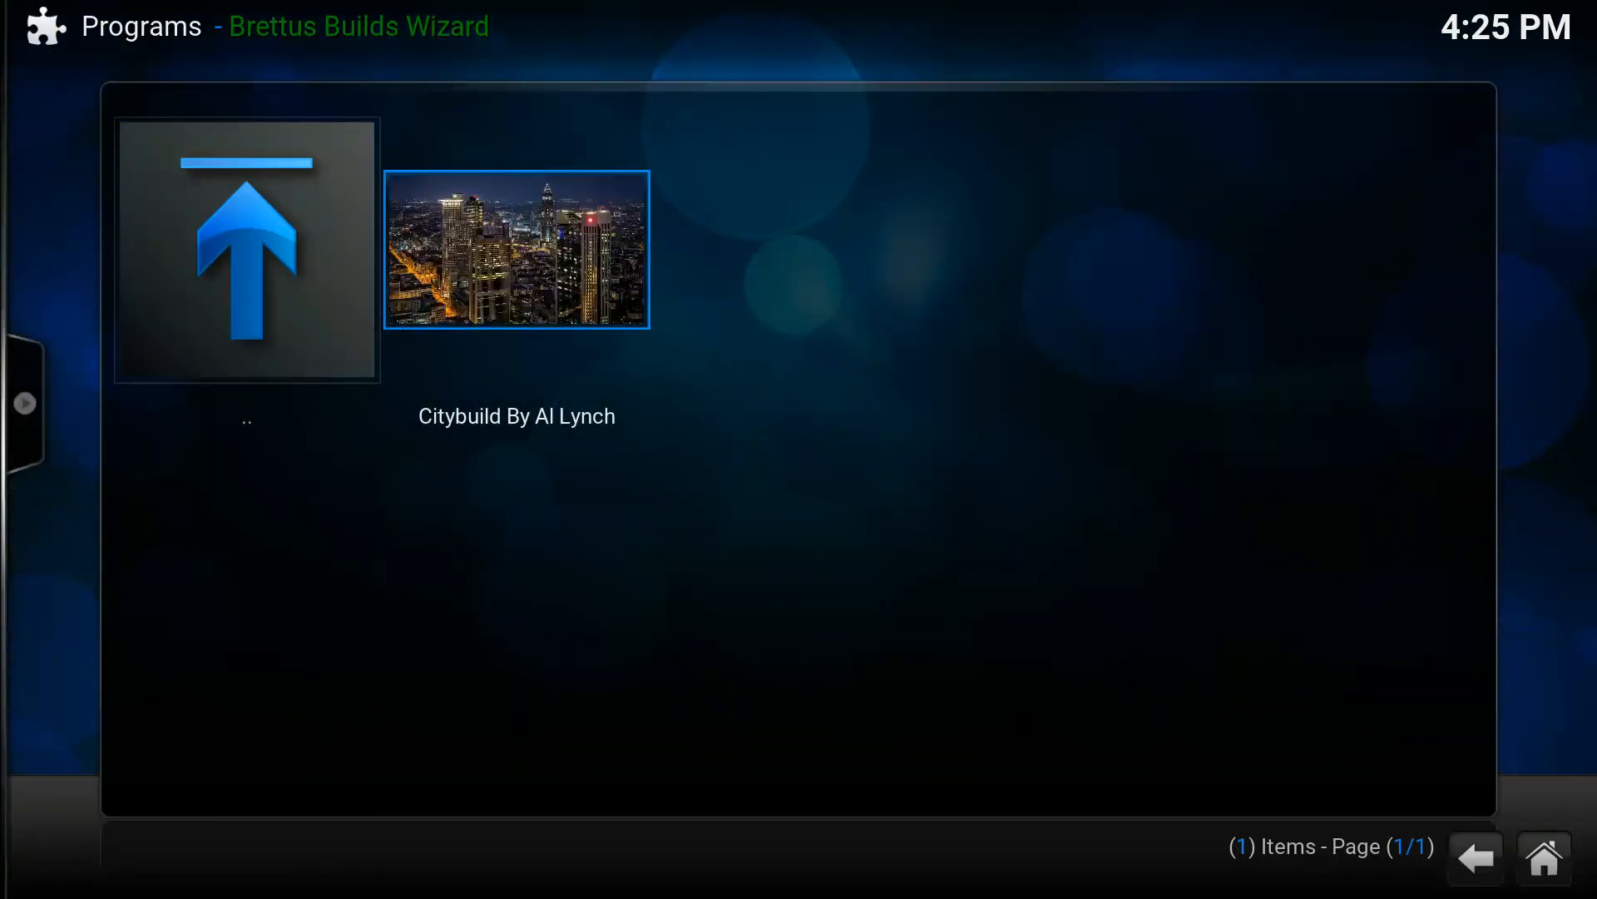